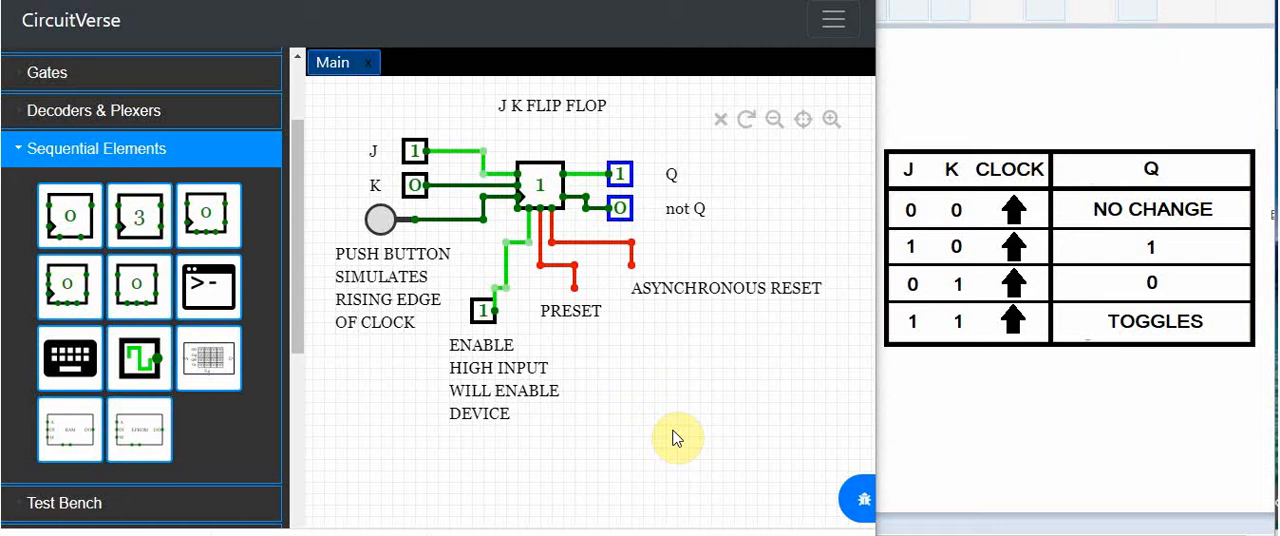
mouse_move(288, 284)
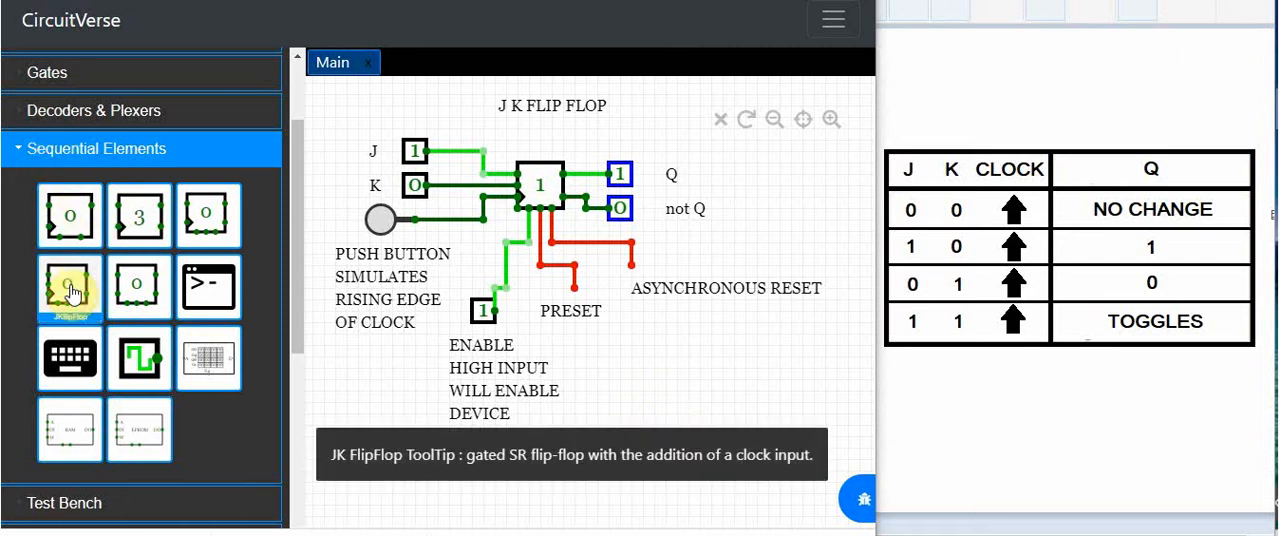
mouse_move(668, 416)
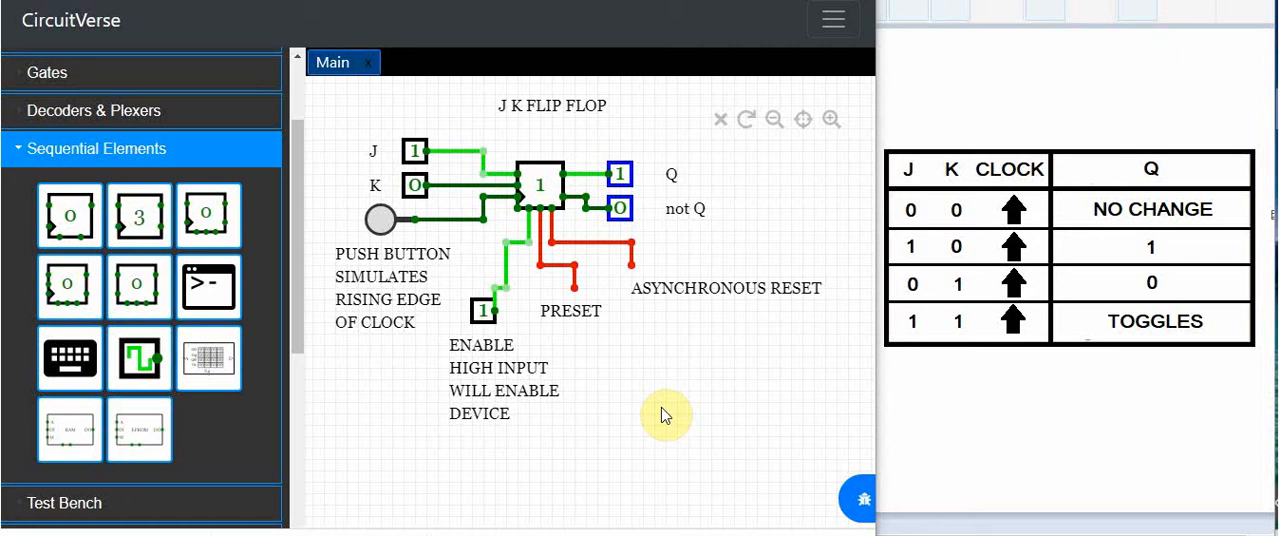
mouse_move(944, 398)
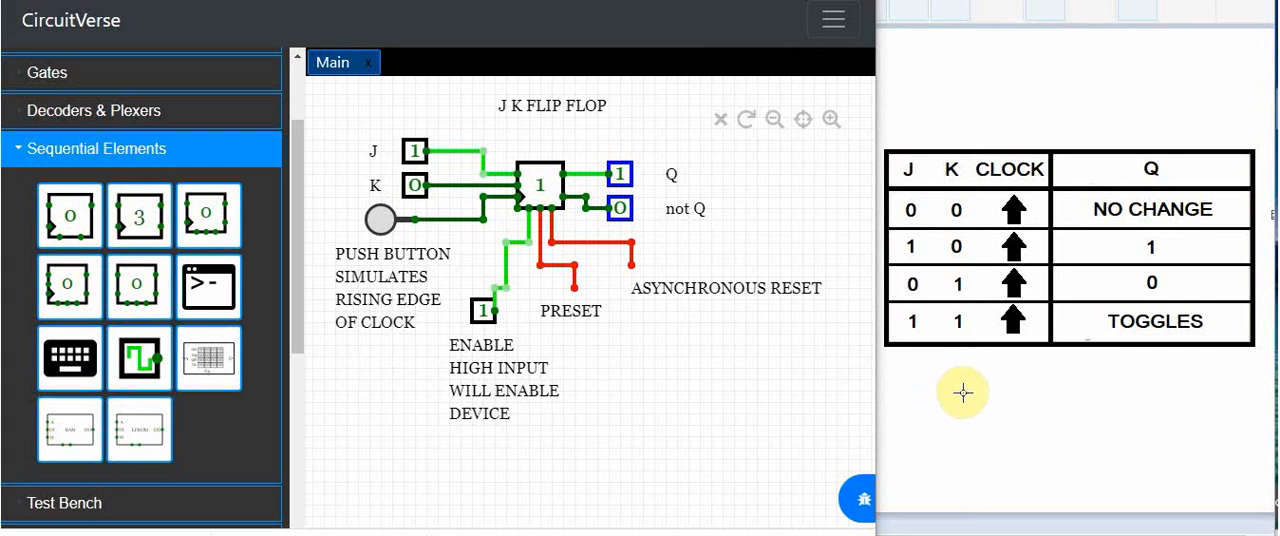
mouse_move(888, 212)
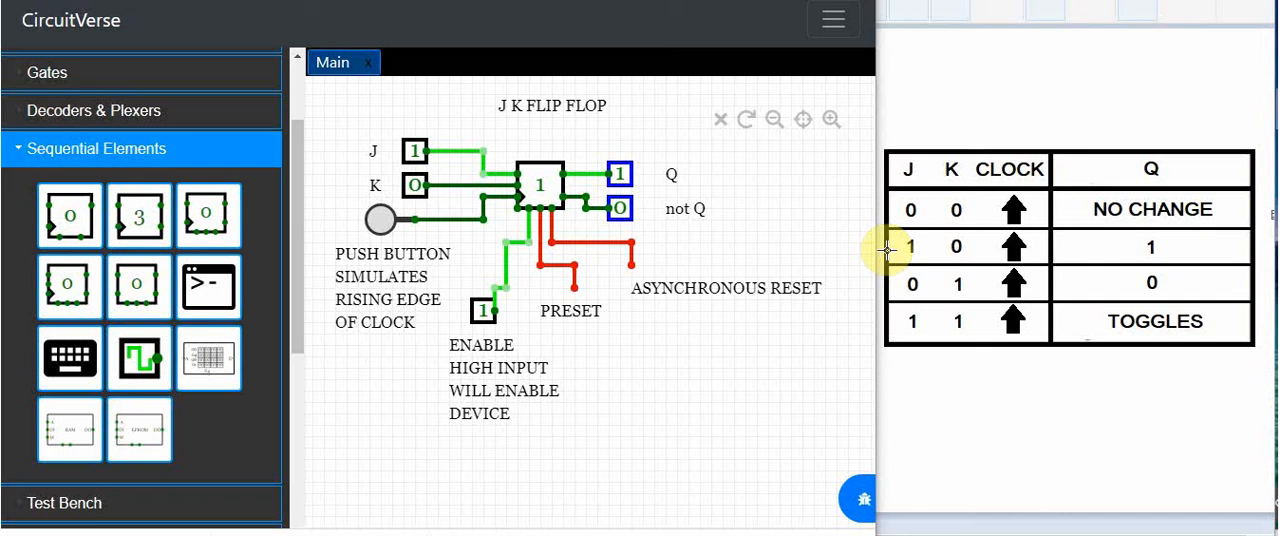
mouse_move(888, 284)
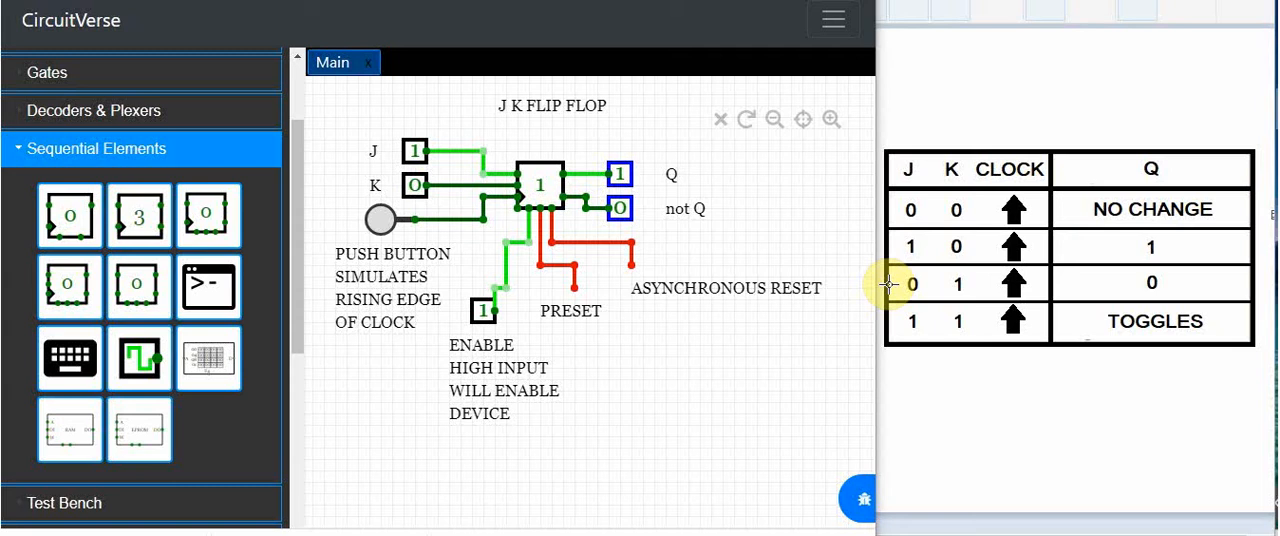
mouse_move(910, 316)
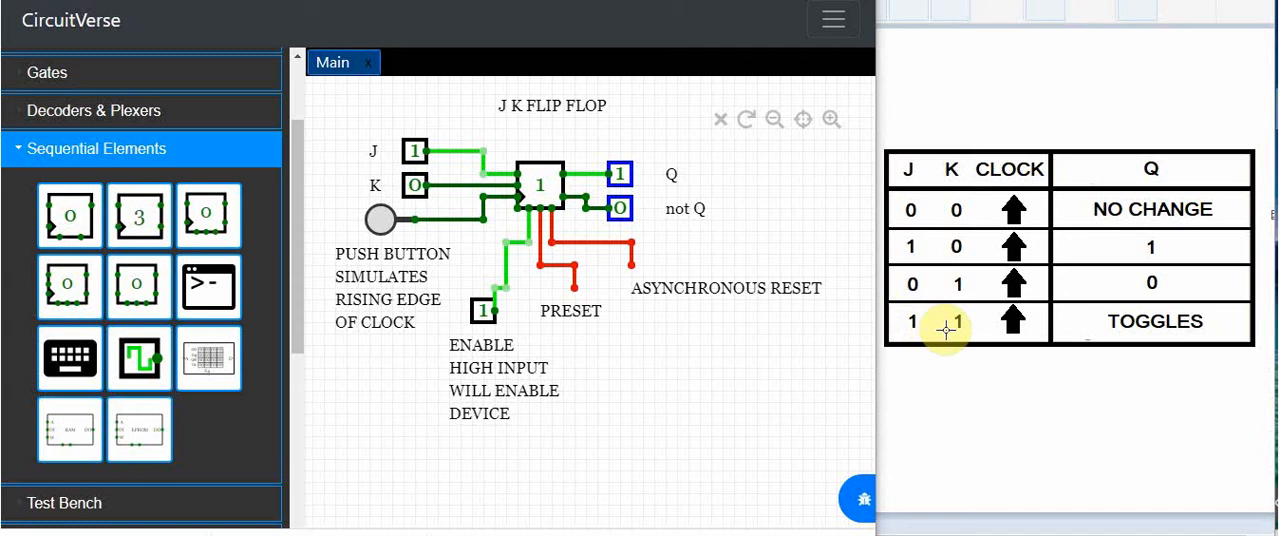
mouse_move(660, 404)
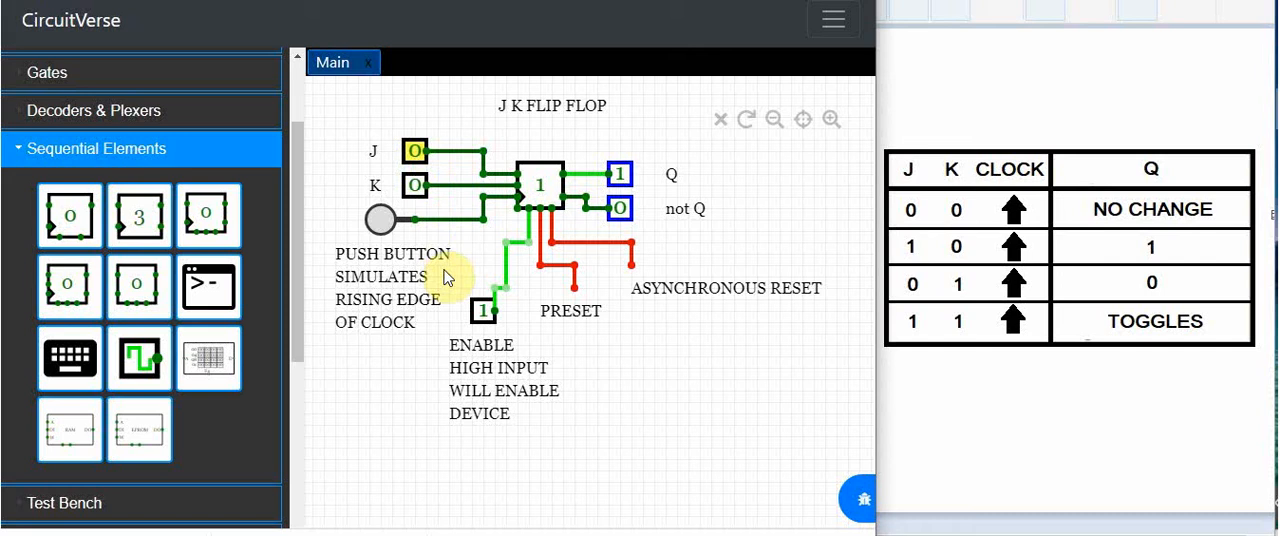
- Toggle the J input to 0 so J and K both read 0 while Q stays 1
click(380, 218)
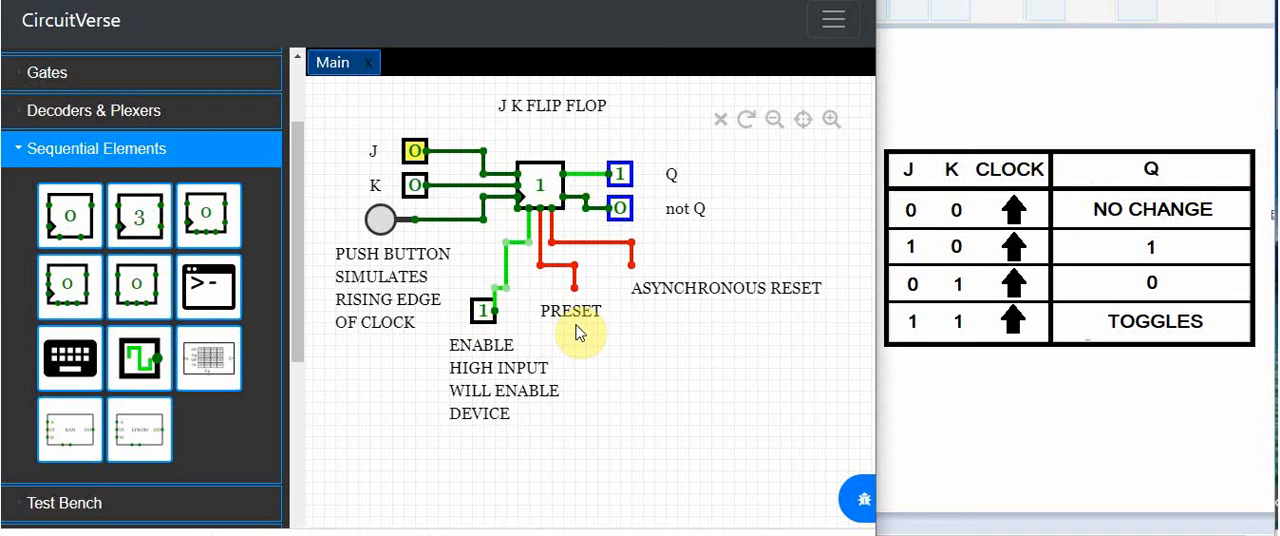
mouse_move(696, 308)
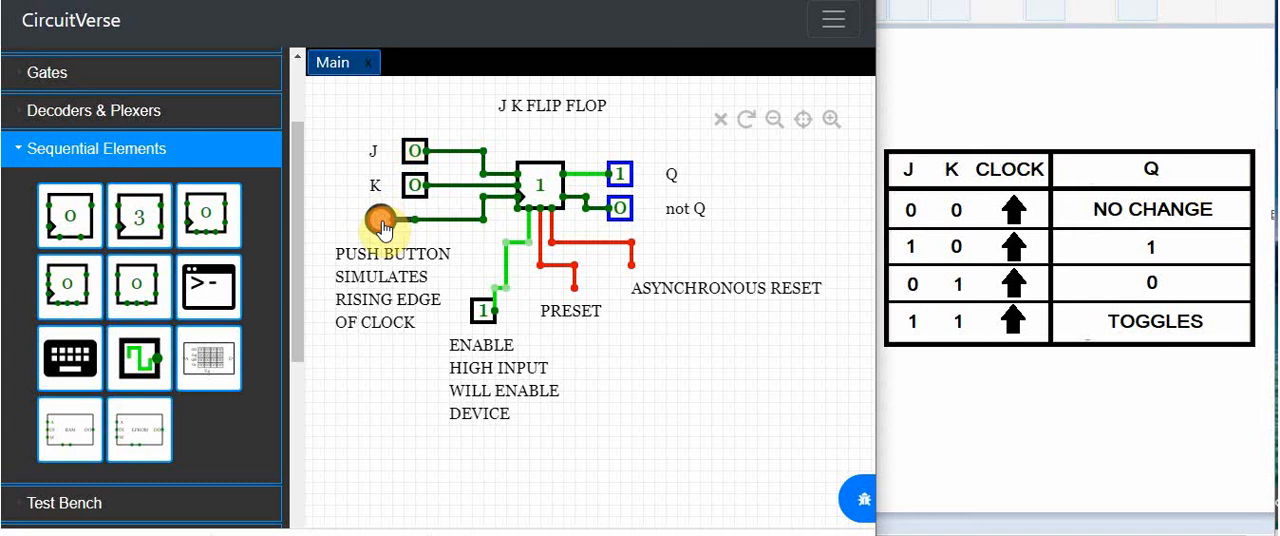
- Pulse the clock three times with J=K=0 to show Q holding at 1
click(380, 220)
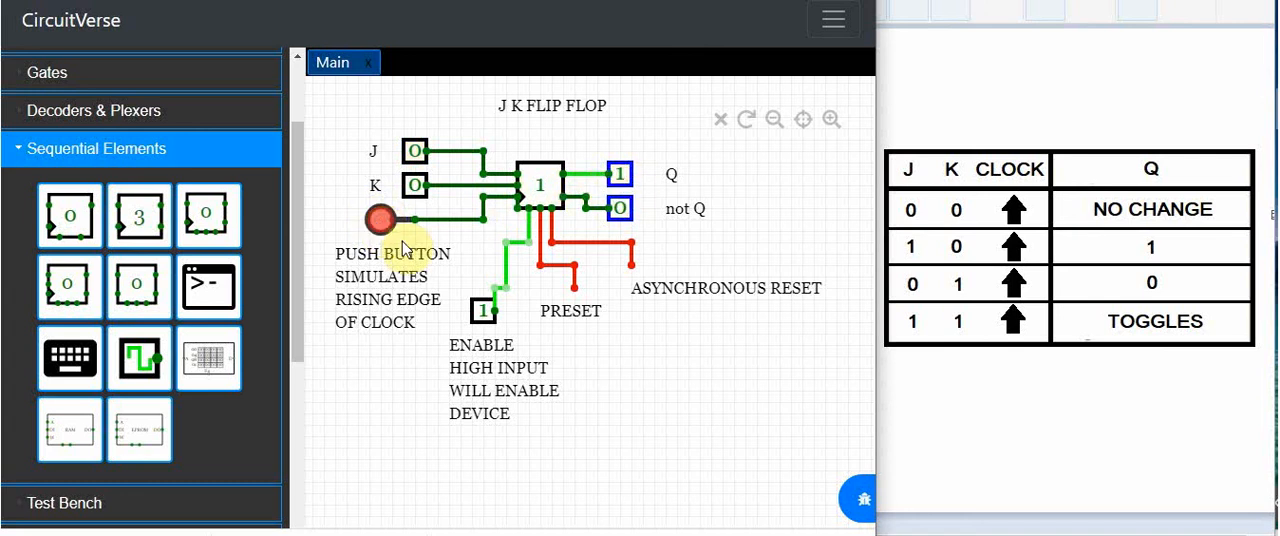
click(380, 220)
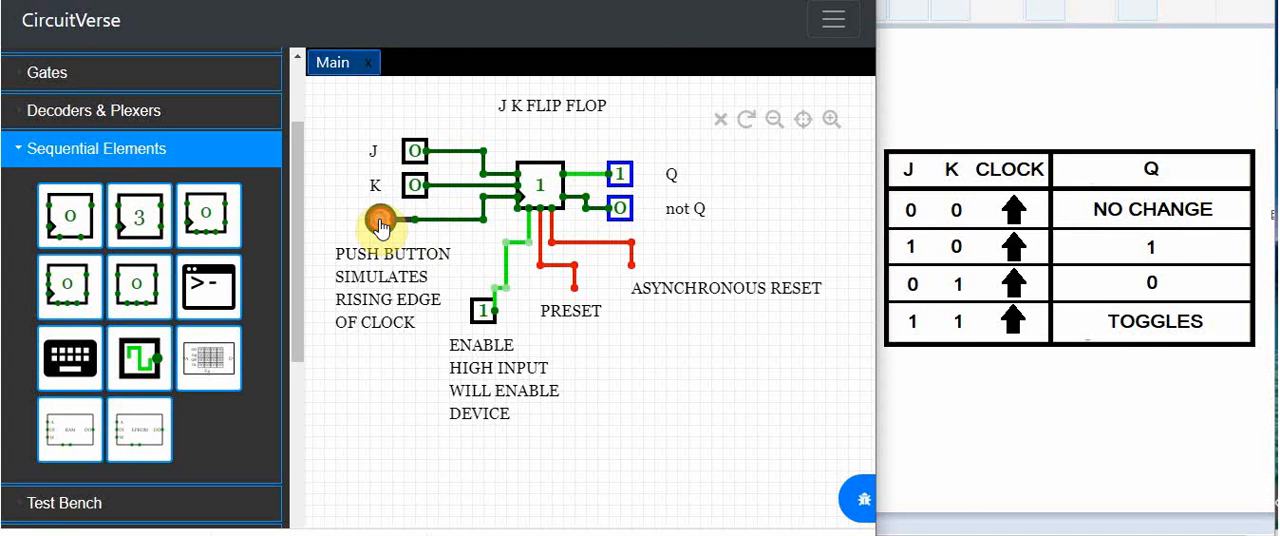
click(378, 220)
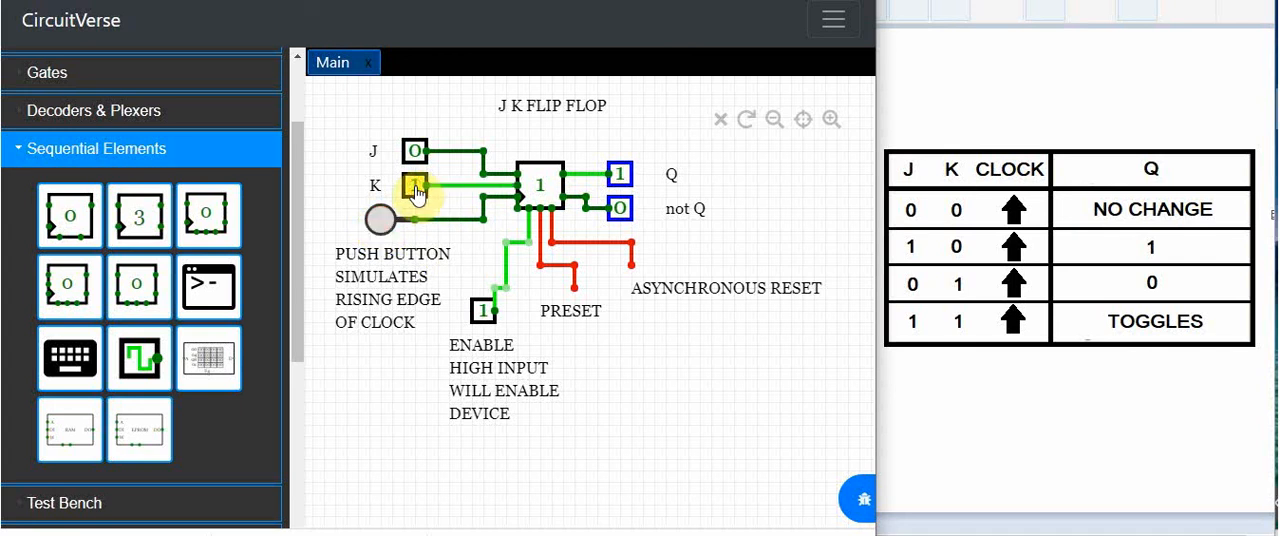
- Set K to 1 and pulse the clock so Q resets to 0
click(412, 188)
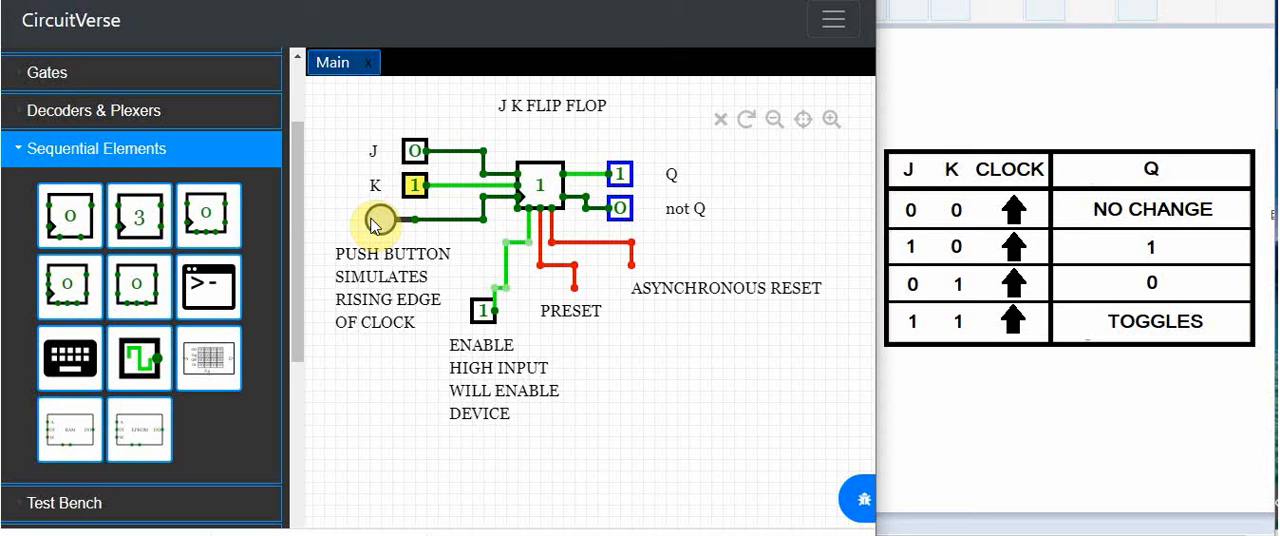
click(380, 220)
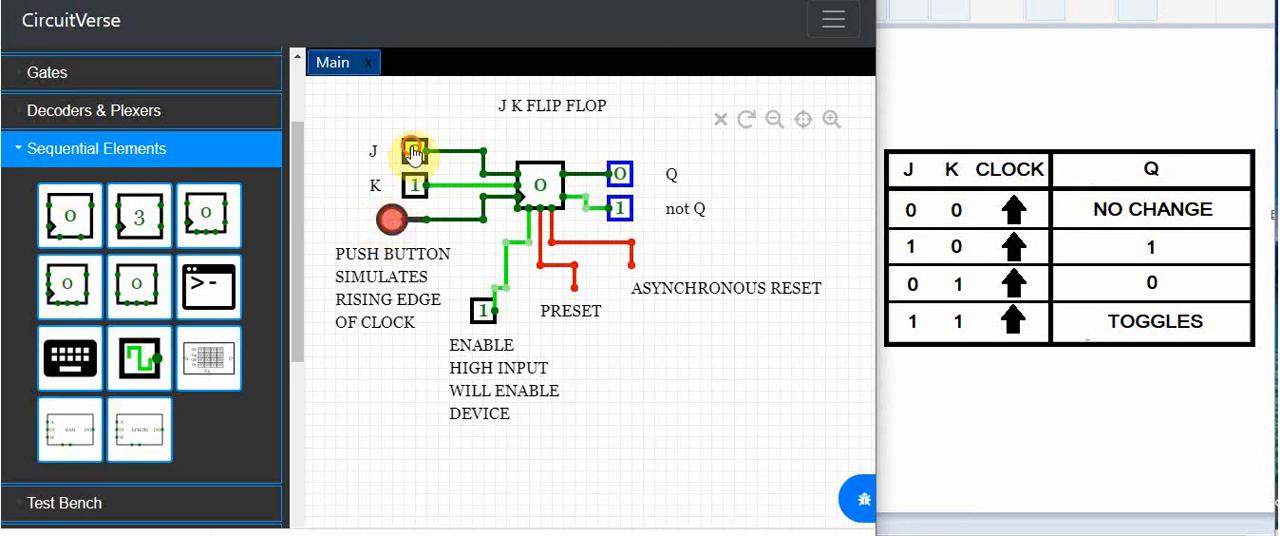
- Set J to 1, pulse the clock so Q returns to 1, then set K to 1 as well
click(412, 150)
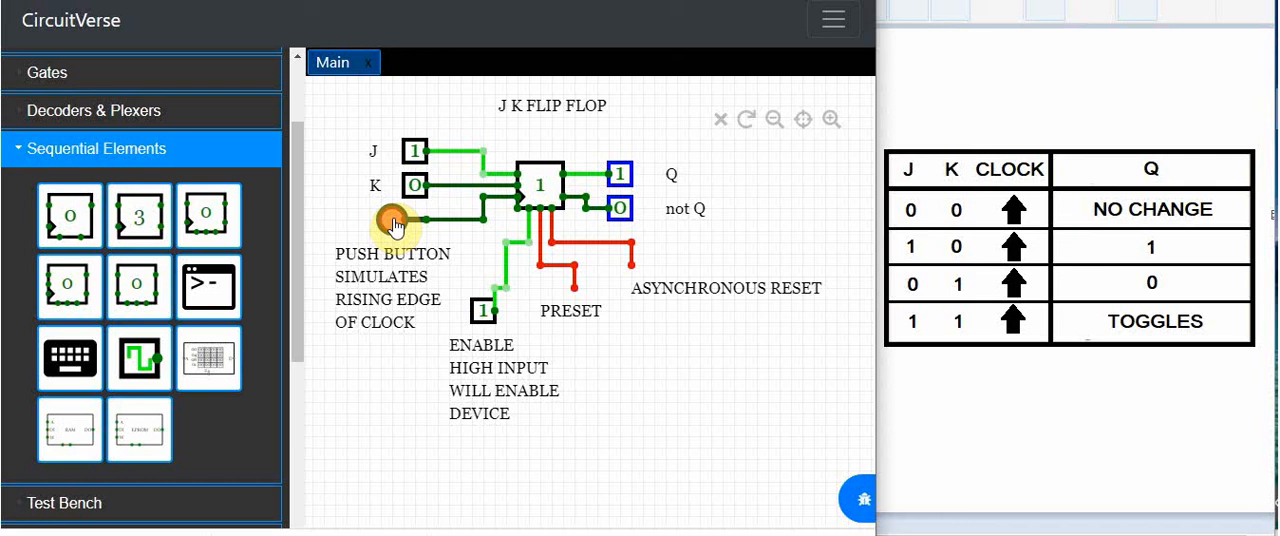
click(414, 184)
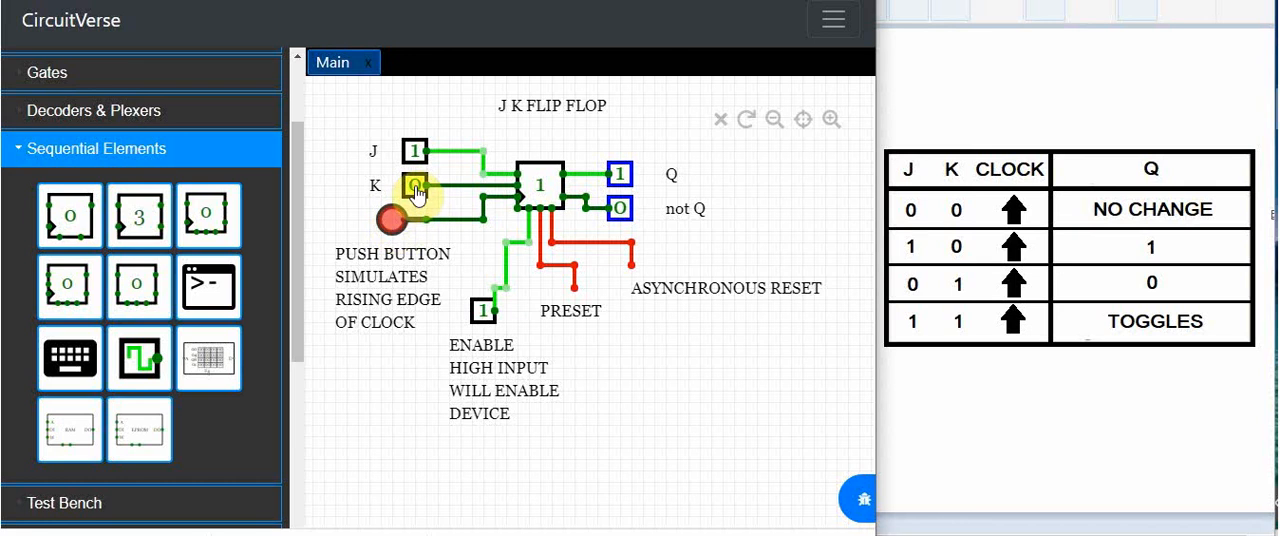
click(392, 220)
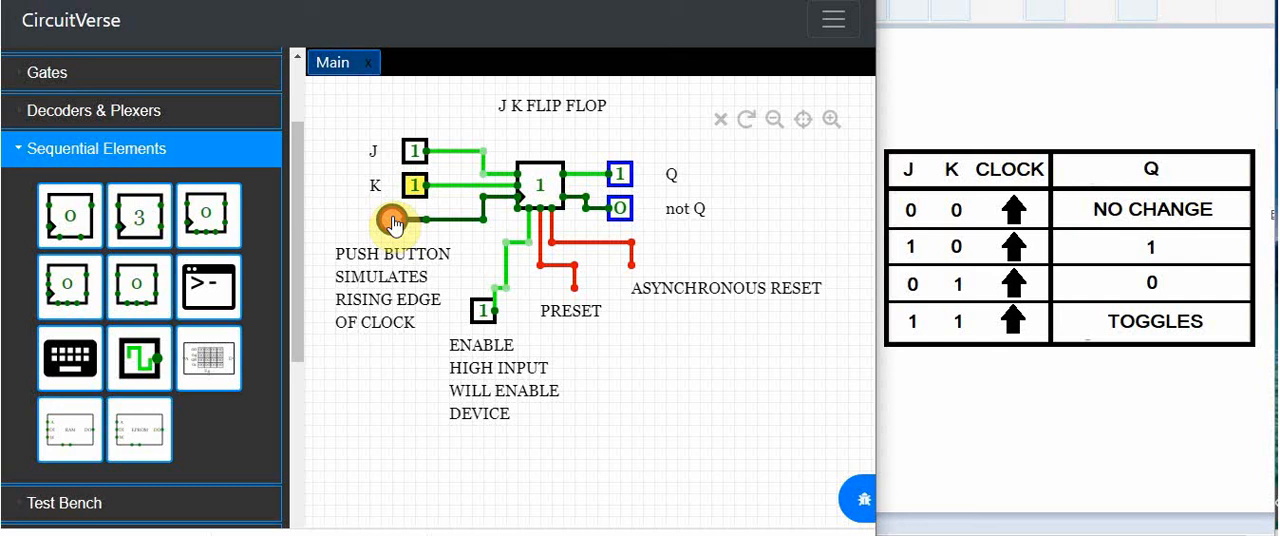
- Pulse the clock repeatedly with J=K=1 so Q toggles between 0 and 1
click(414, 184)
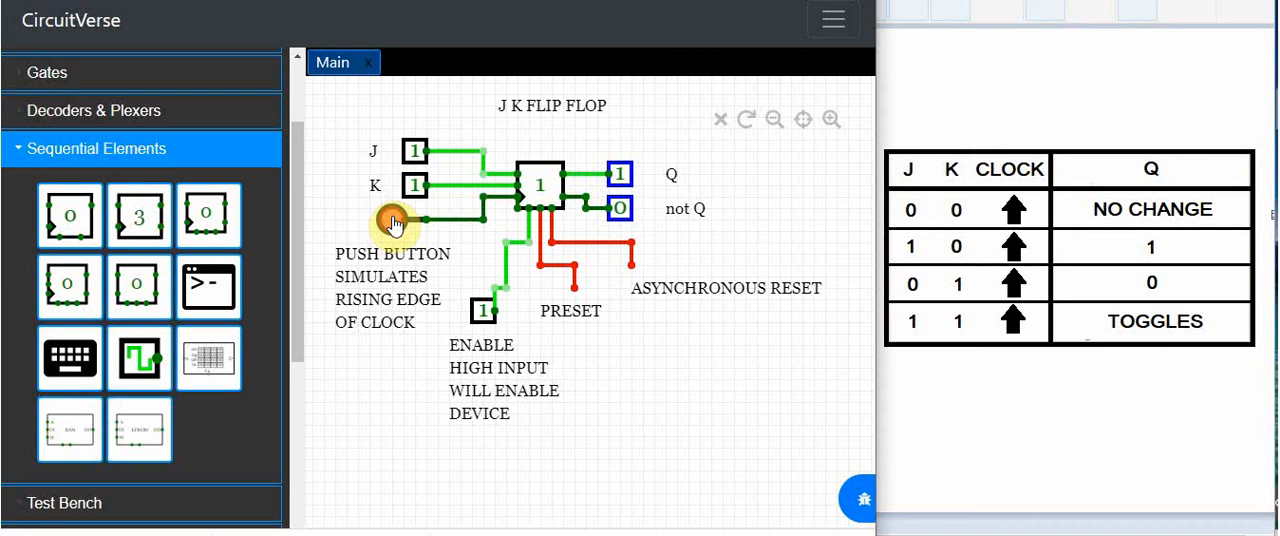
click(390, 220)
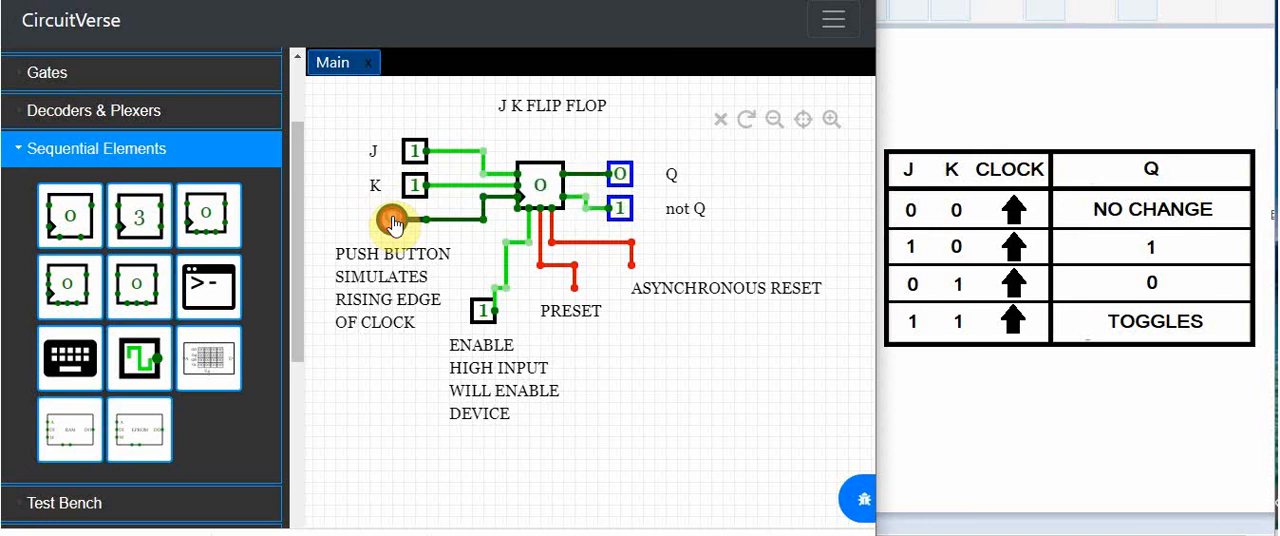
click(390, 218)
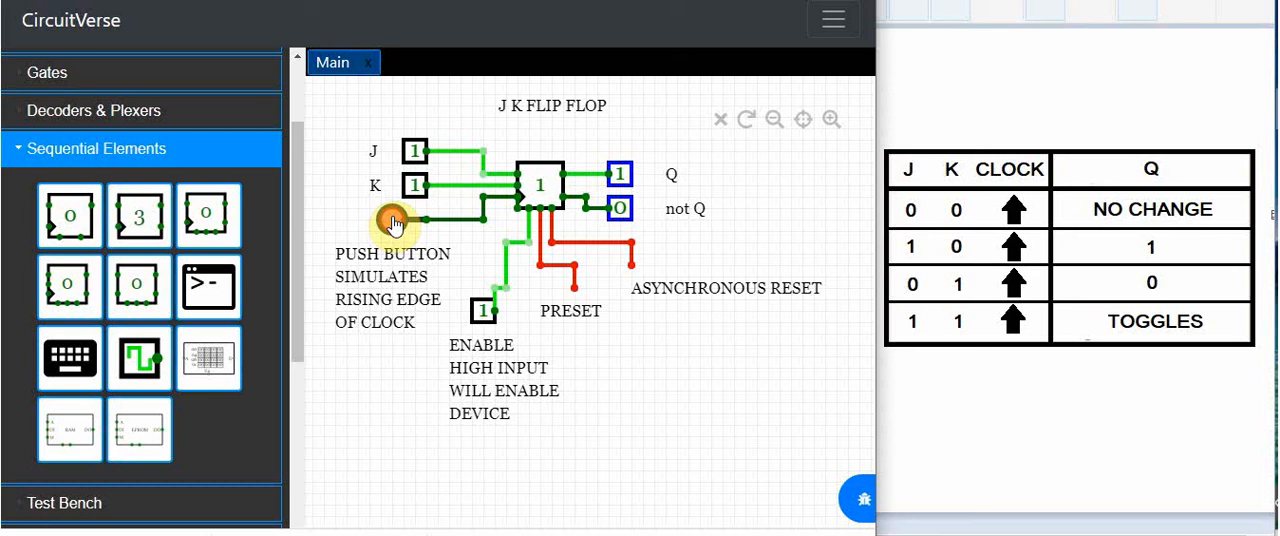
click(390, 218)
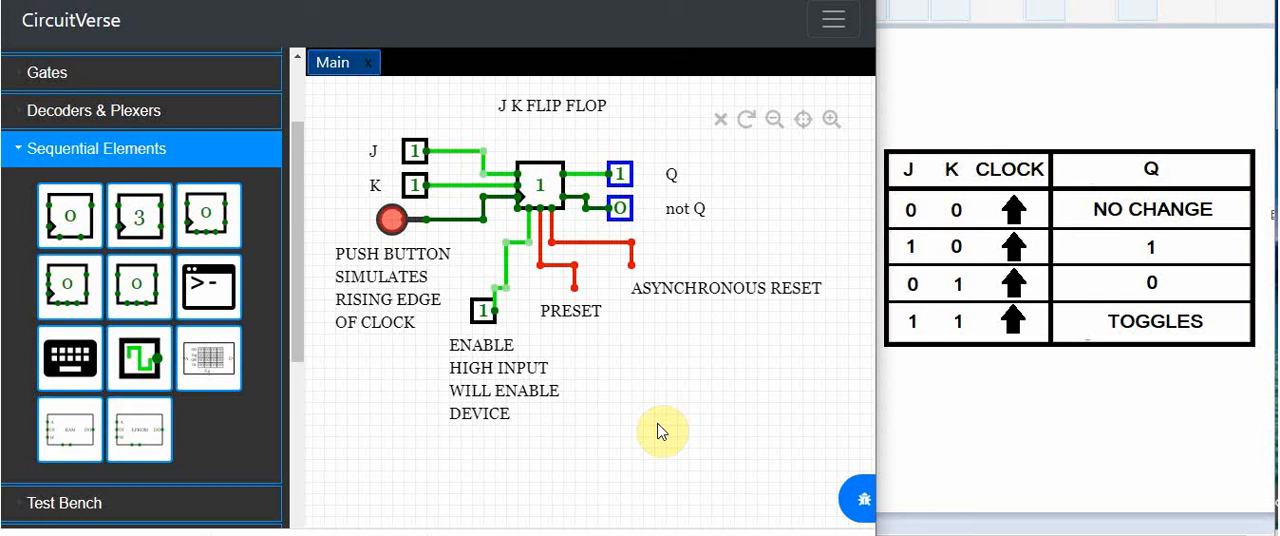